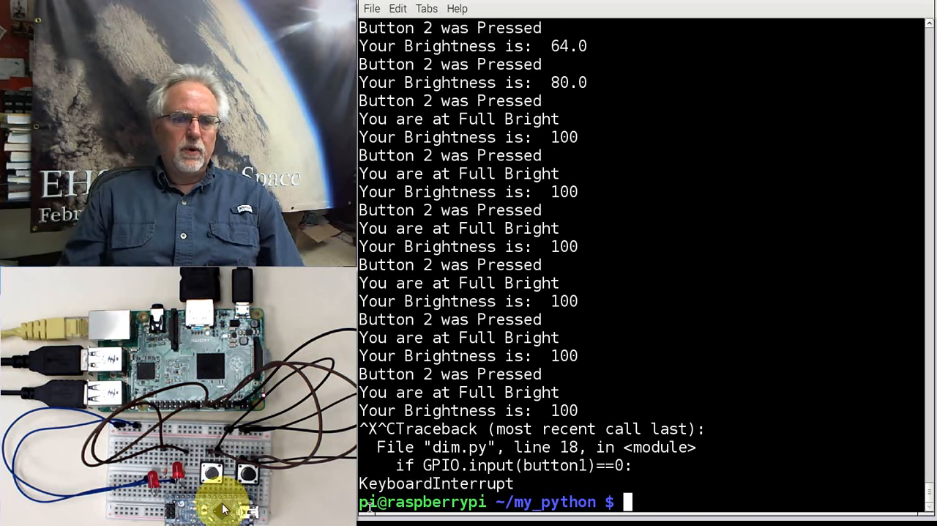
mouse_move(237, 355)
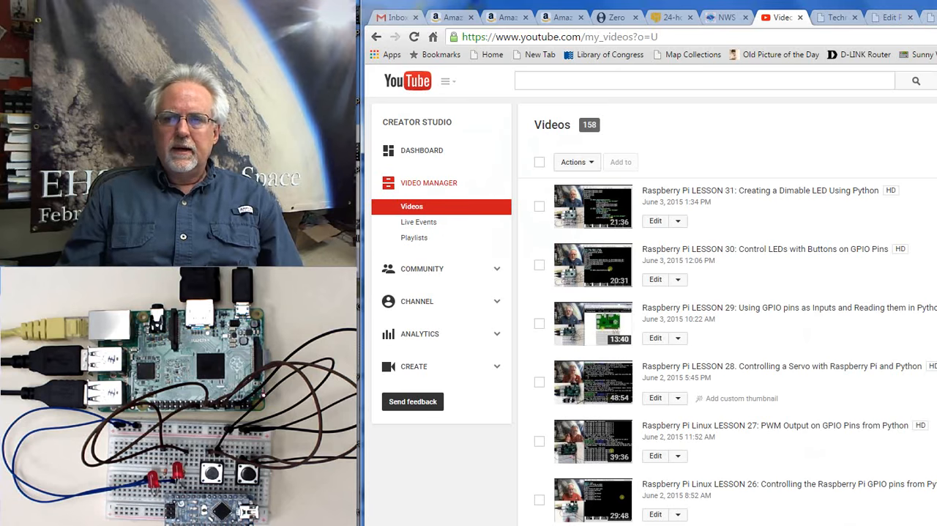
- Switch from the terminal to the Lesson 31 dimmable LED tutorial page in Chrome
left_click(888, 17)
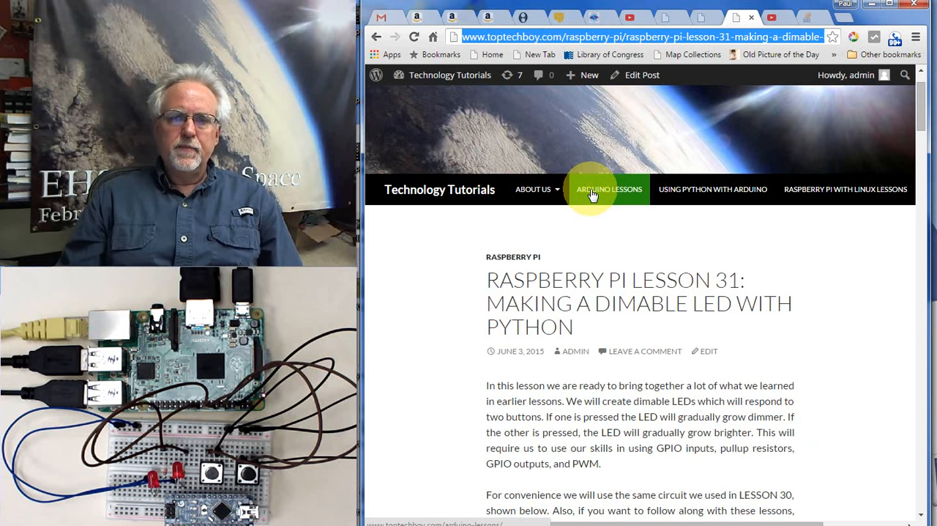
mouse_move(711, 189)
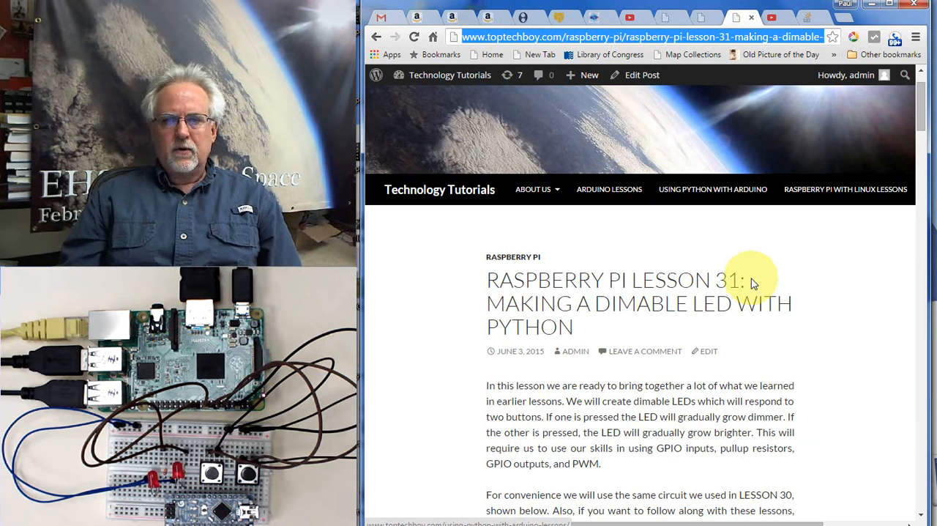
mouse_move(703, 198)
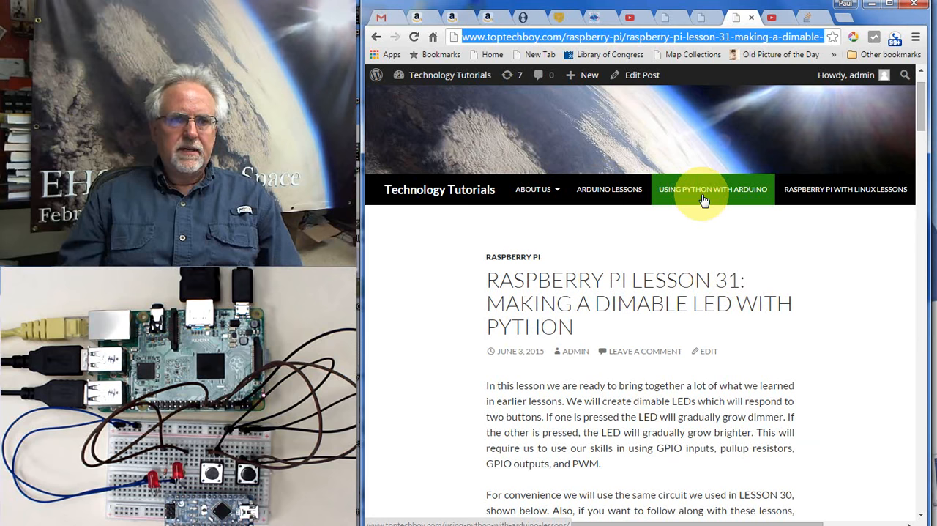
mouse_move(208, 349)
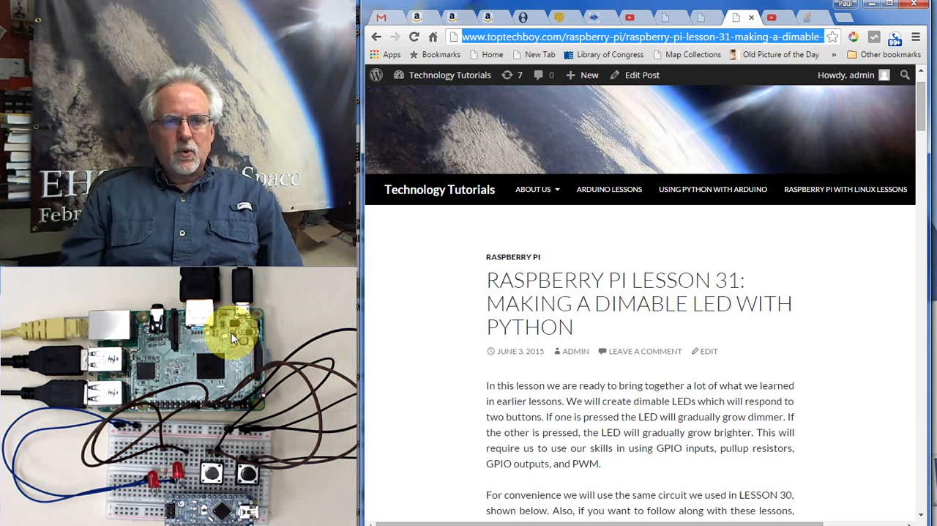
mouse_move(176, 344)
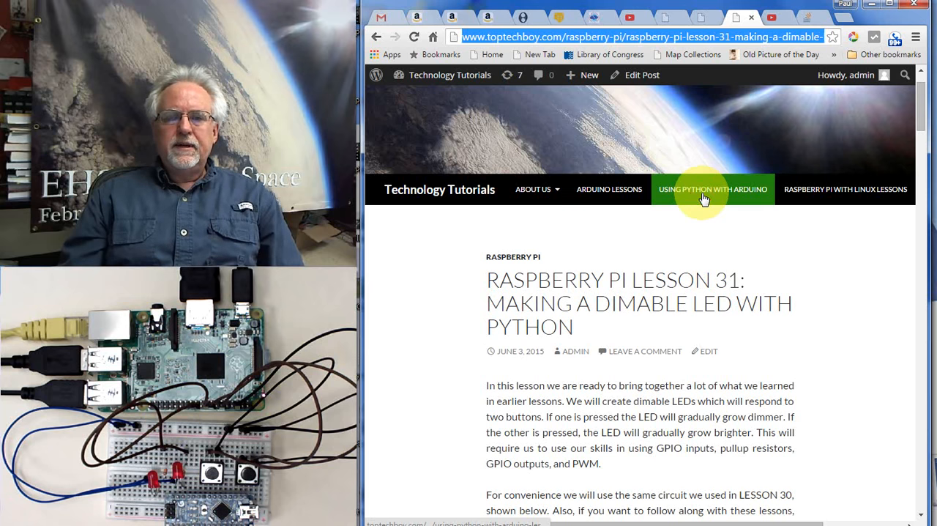
- Navigate from Lesson 31 to the Using Python with Arduino lesson list via the site navigation bar
left_click(712, 189)
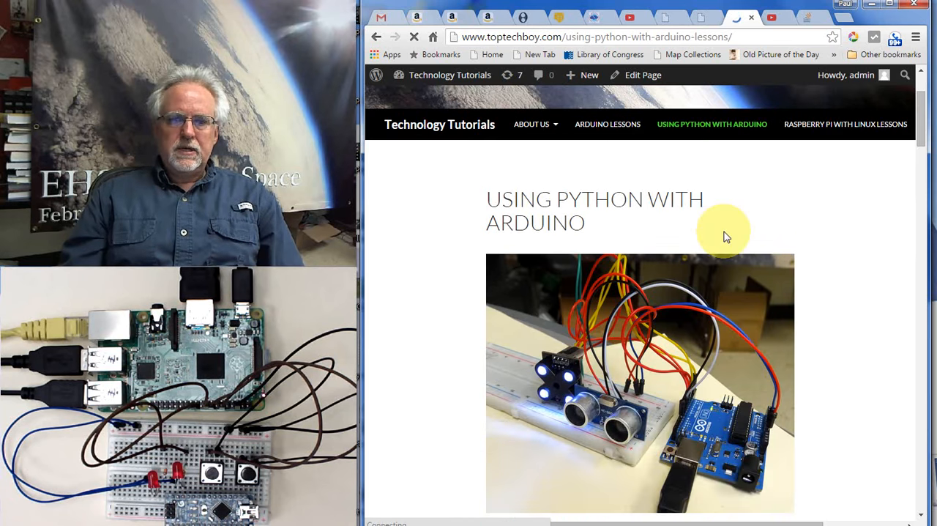
- Scroll through Lessons 14–17, then go to the Arduino Lessons page from the navigation bar
scroll("down", 3)
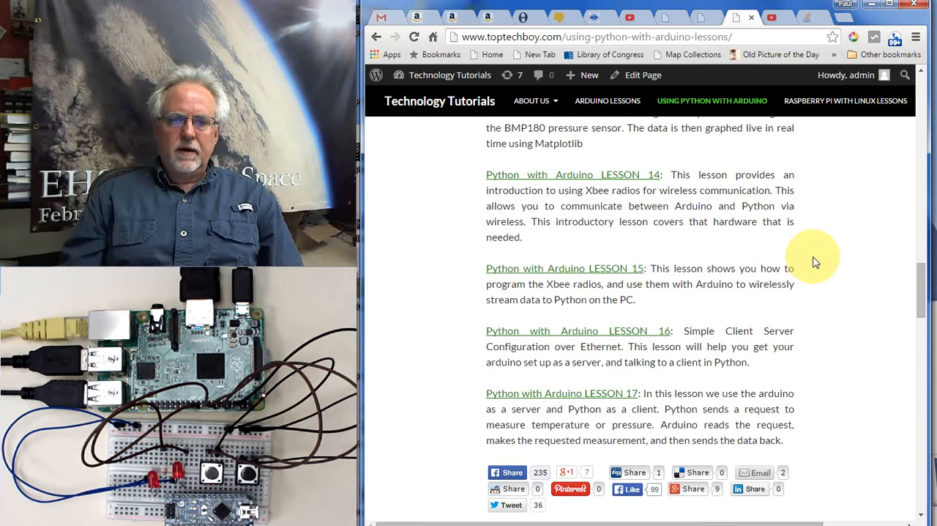
scroll("down", 3)
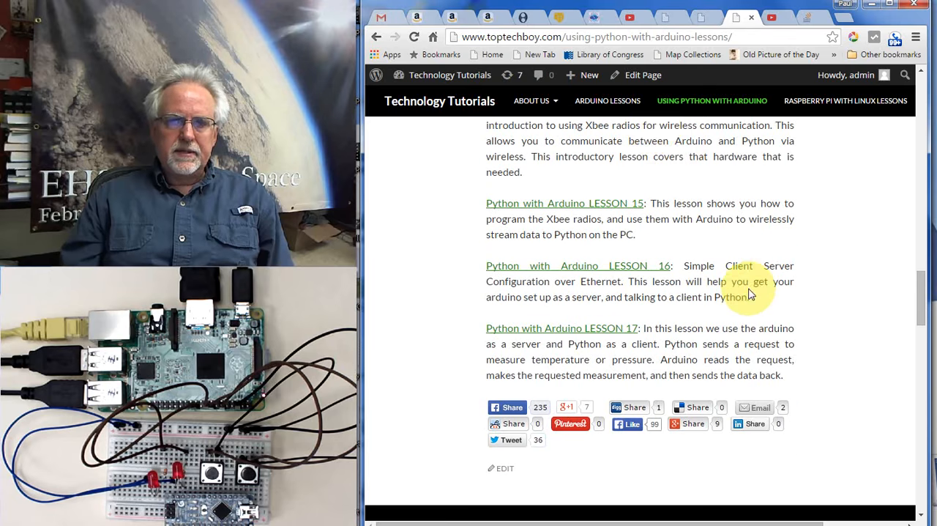
left_click(606, 100)
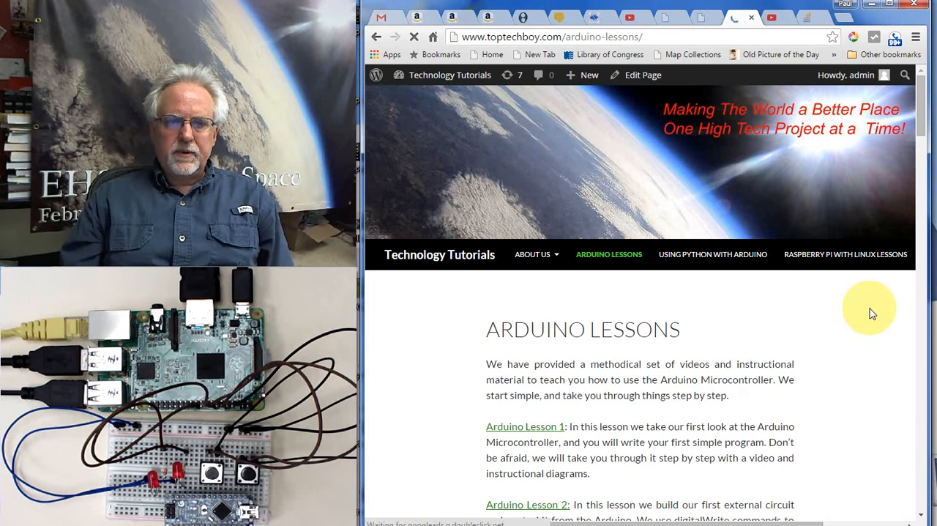
- Scroll down the Arduino Lessons list toward Lesson 27 on the portable GPS logger
scroll("down", 3)
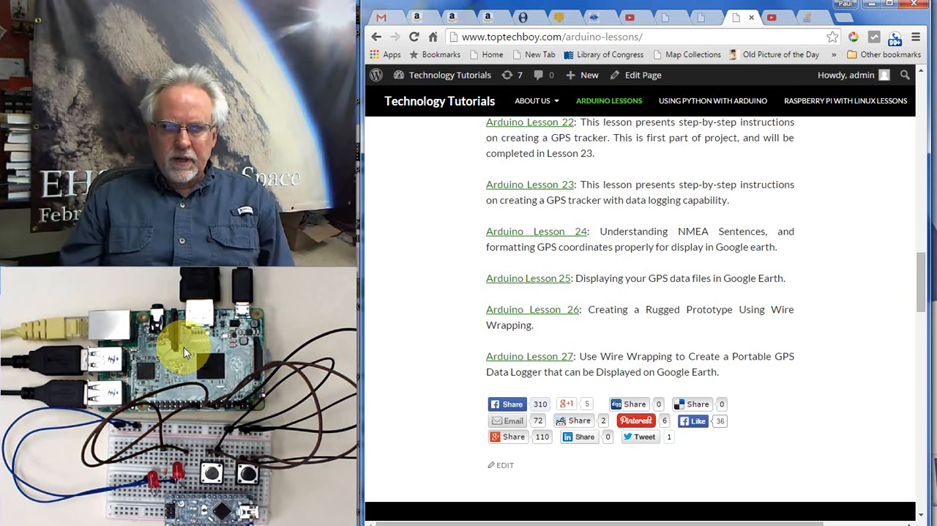
mouse_move(545, 266)
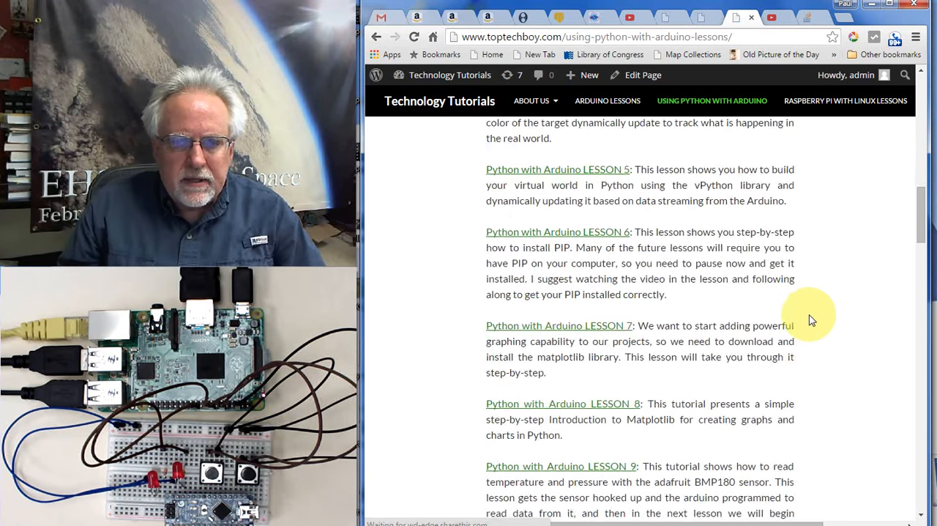
scroll("down", 3)
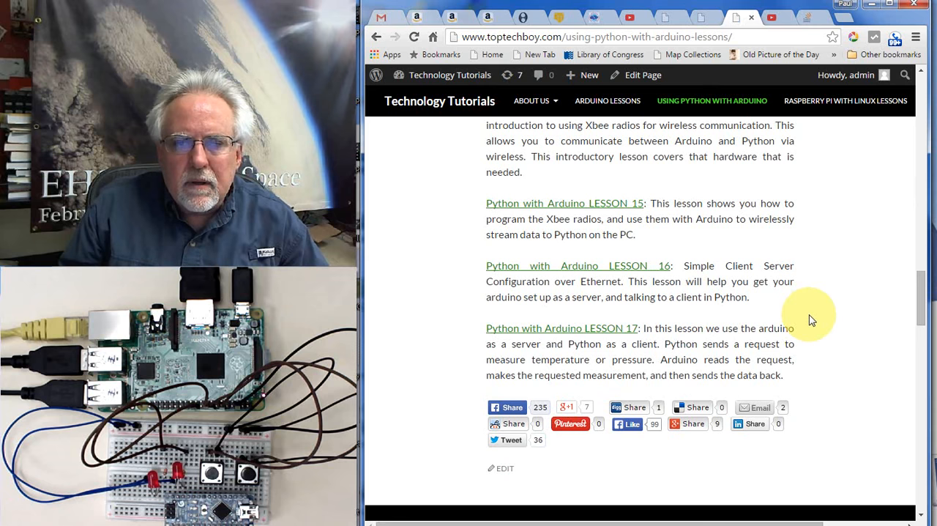
mouse_move(666, 343)
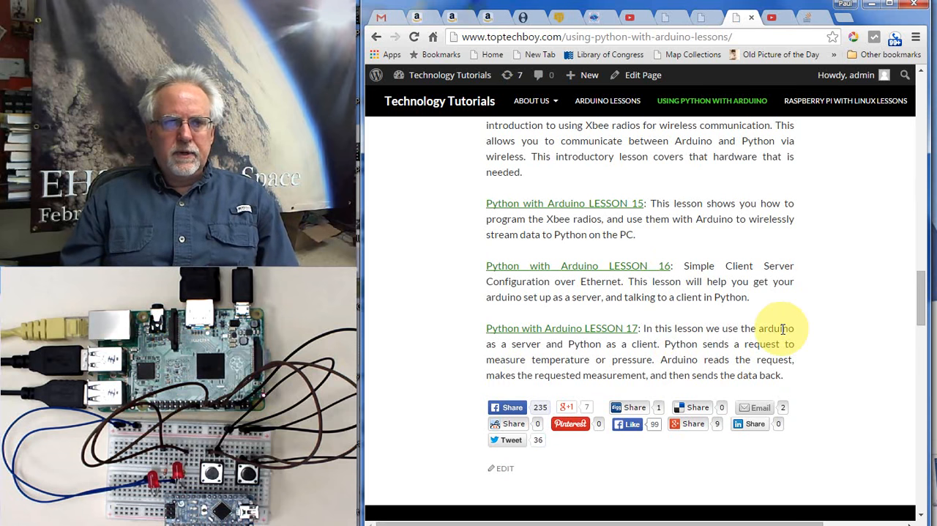
scroll("down", 3)
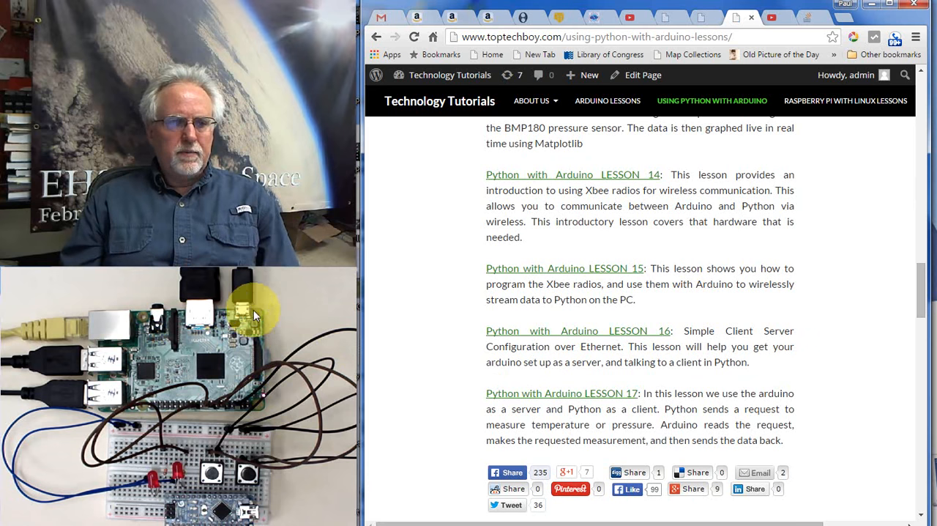
mouse_move(37, 392)
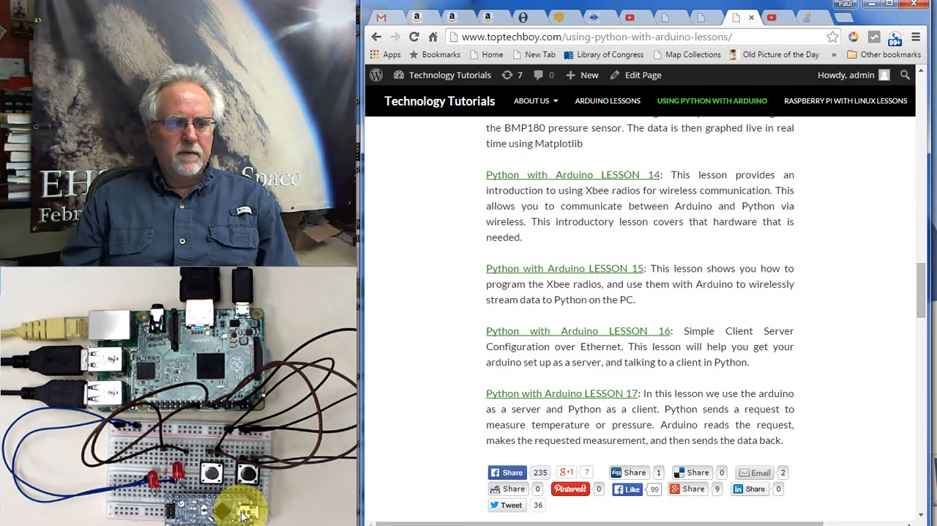
mouse_move(510, 363)
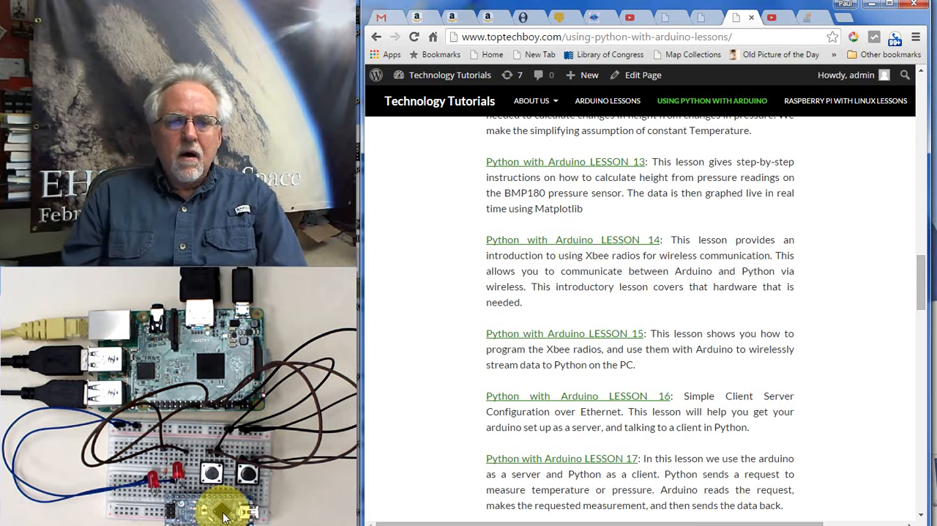
scroll("up", 3)
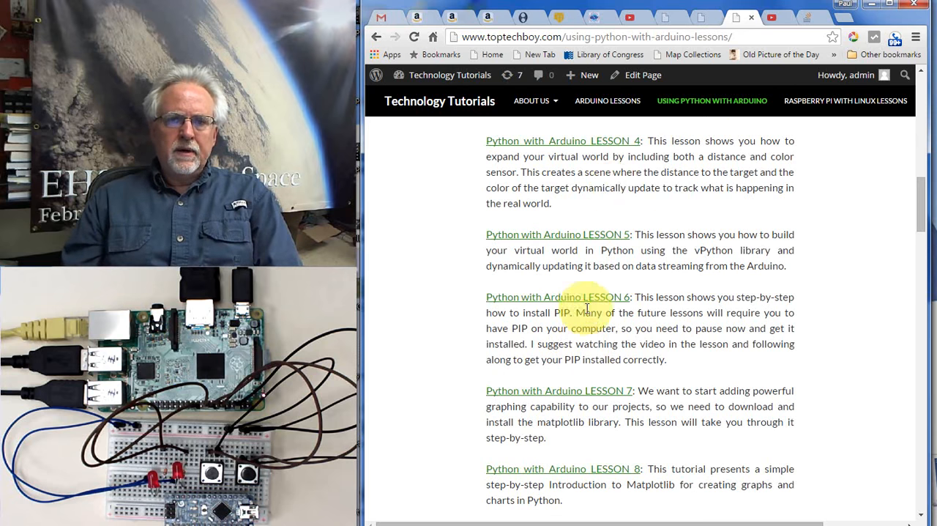
mouse_move(849, 386)
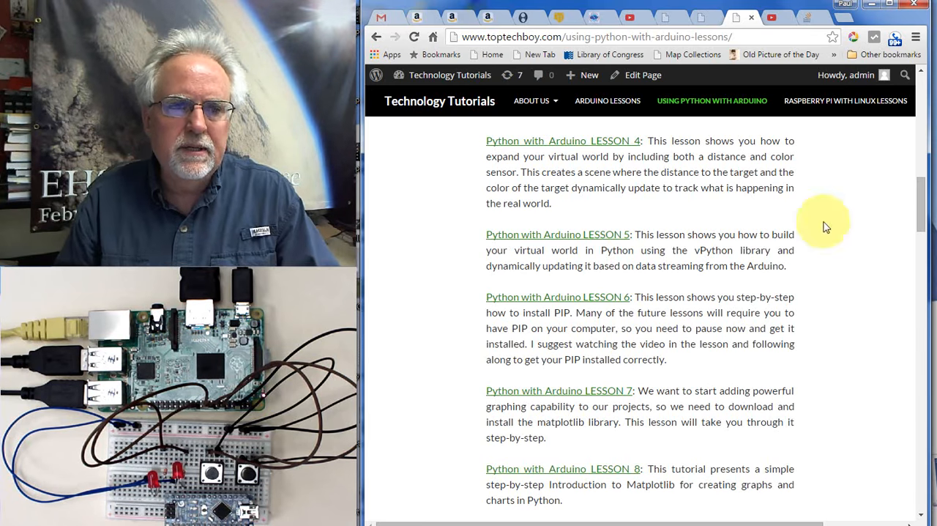
mouse_move(802, 307)
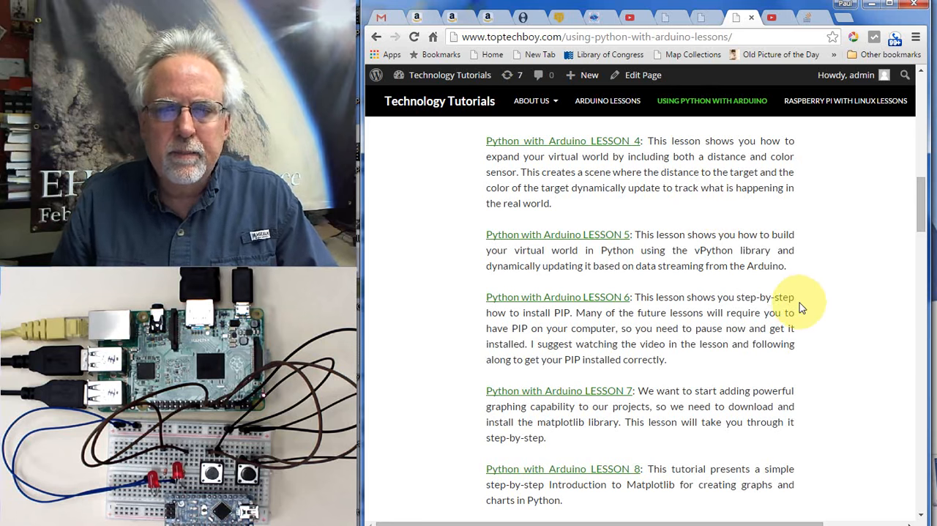